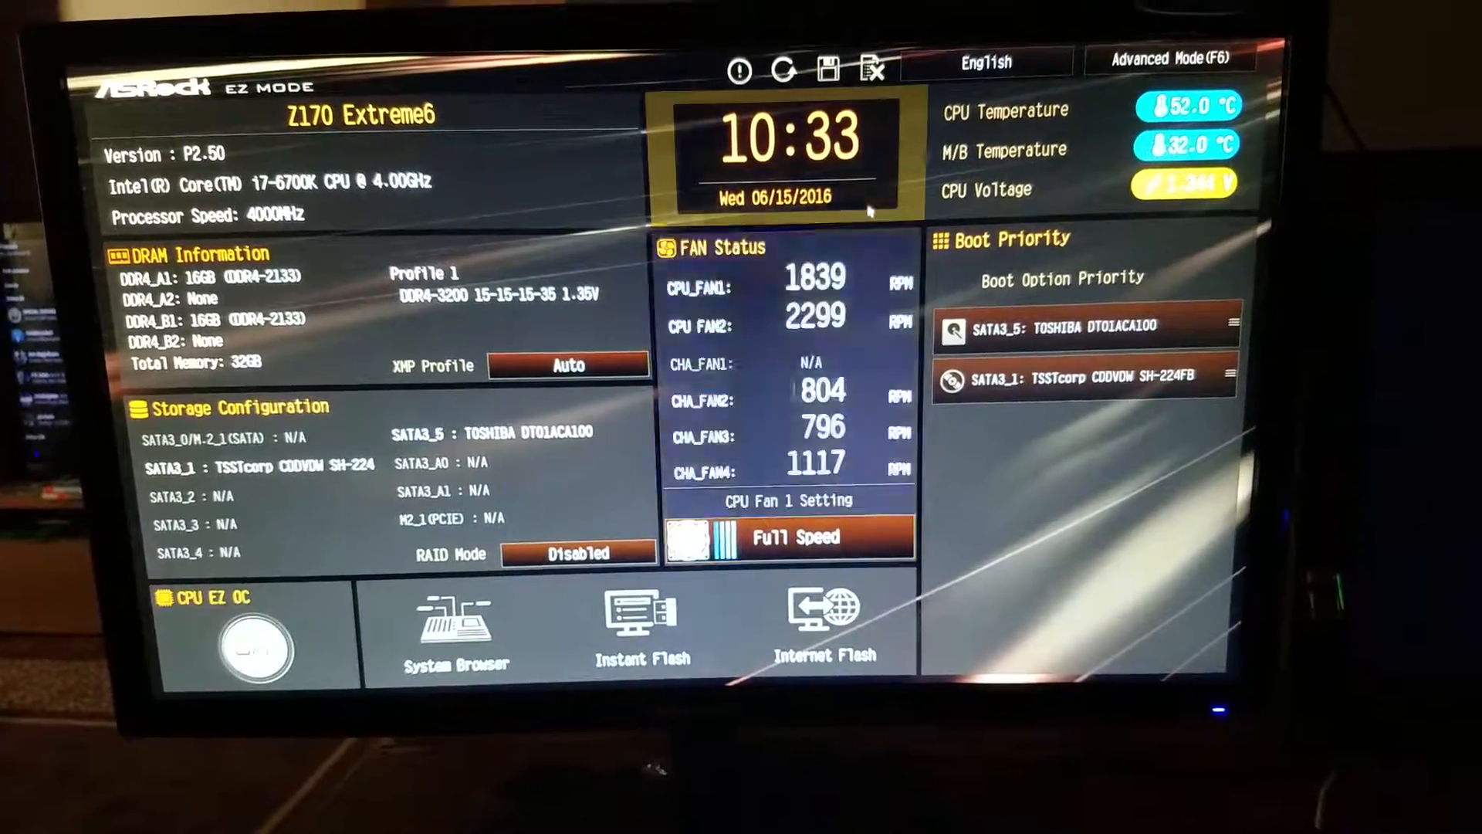
# Step: Leave EZ Mode for Advanced Mode, showing the Main firmware overview
pyautogui.click(1172, 60)
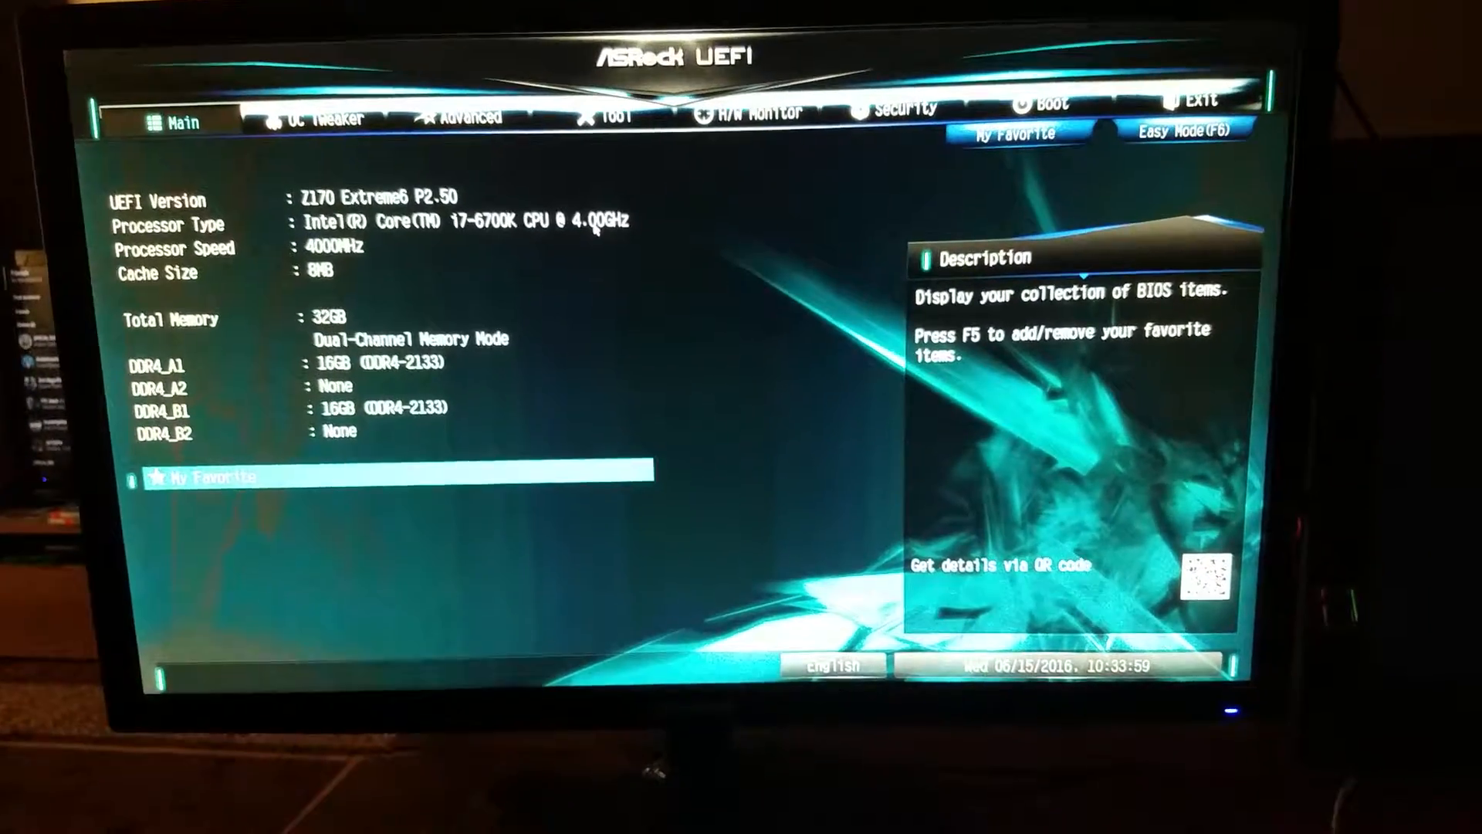
# Step: Go to OC Tweaker with the CPU target speed reading 4500 MHz
pyautogui.click(323, 118)
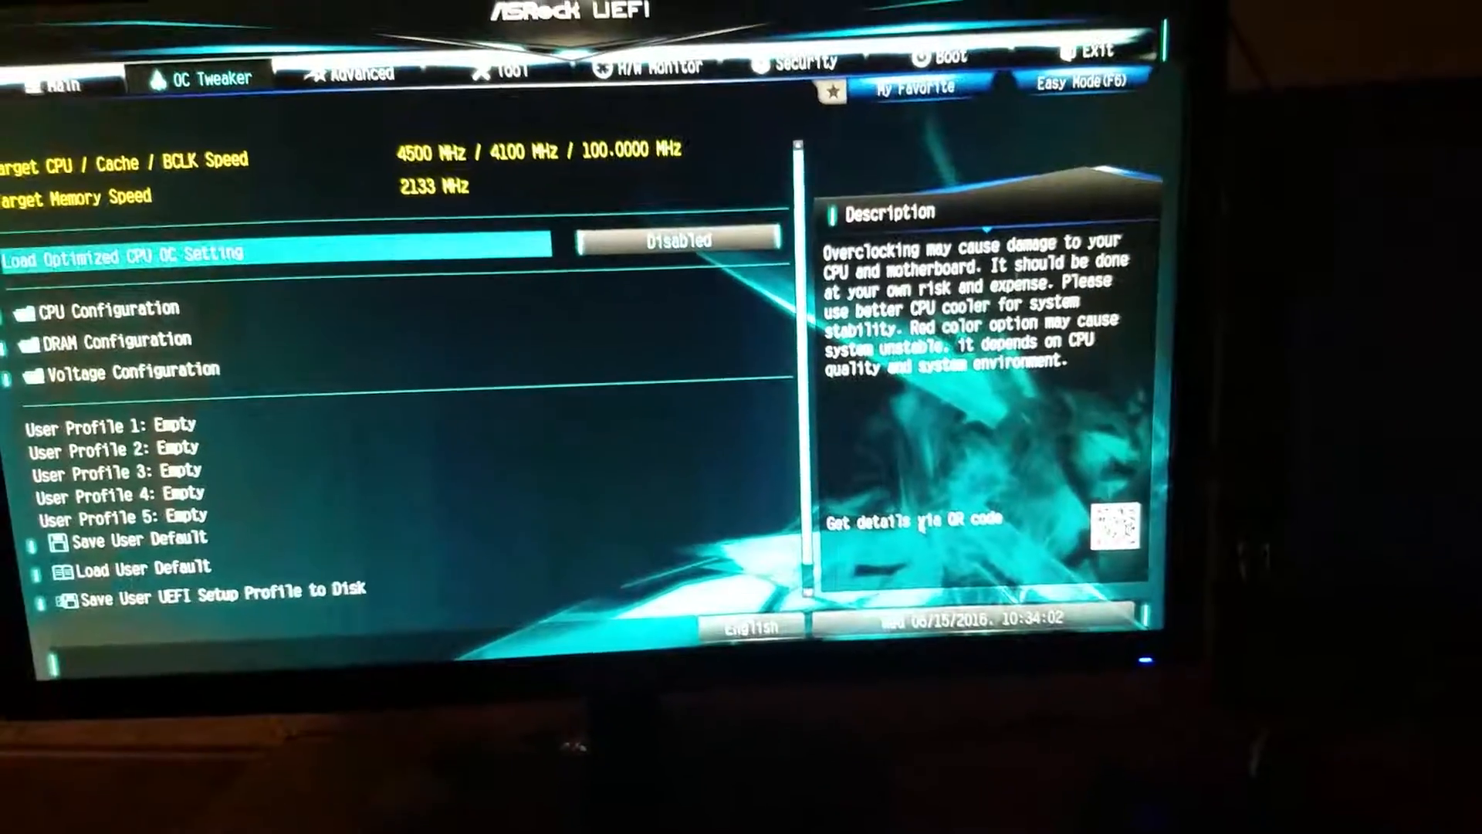
pyautogui.click(103, 308)
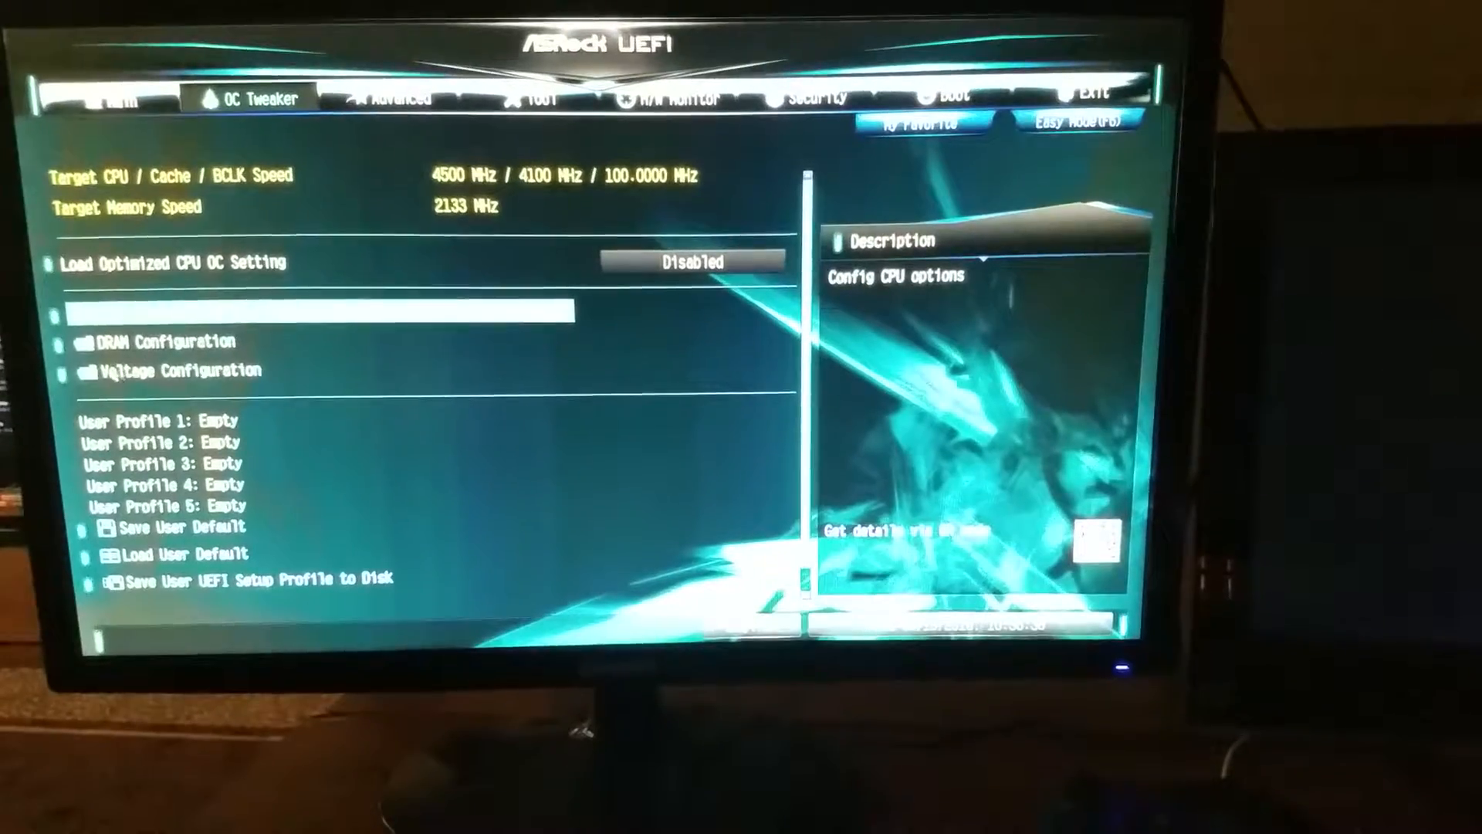
# Step: Set CPU Vcore Voltage to Fixed Mode at 1.350 V under Voltage Configuration
pyautogui.click(173, 369)
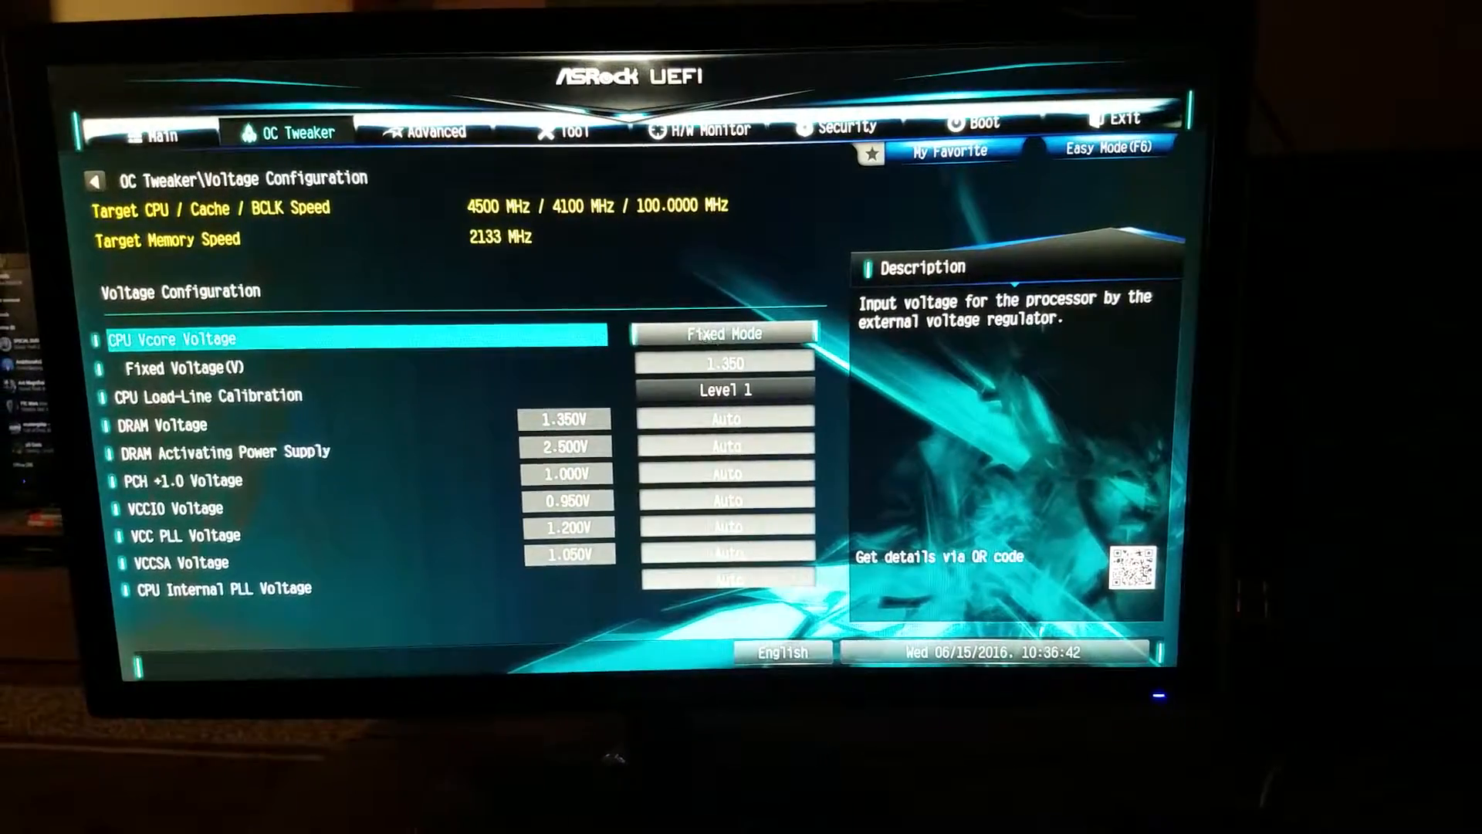
pyautogui.click(723, 333)
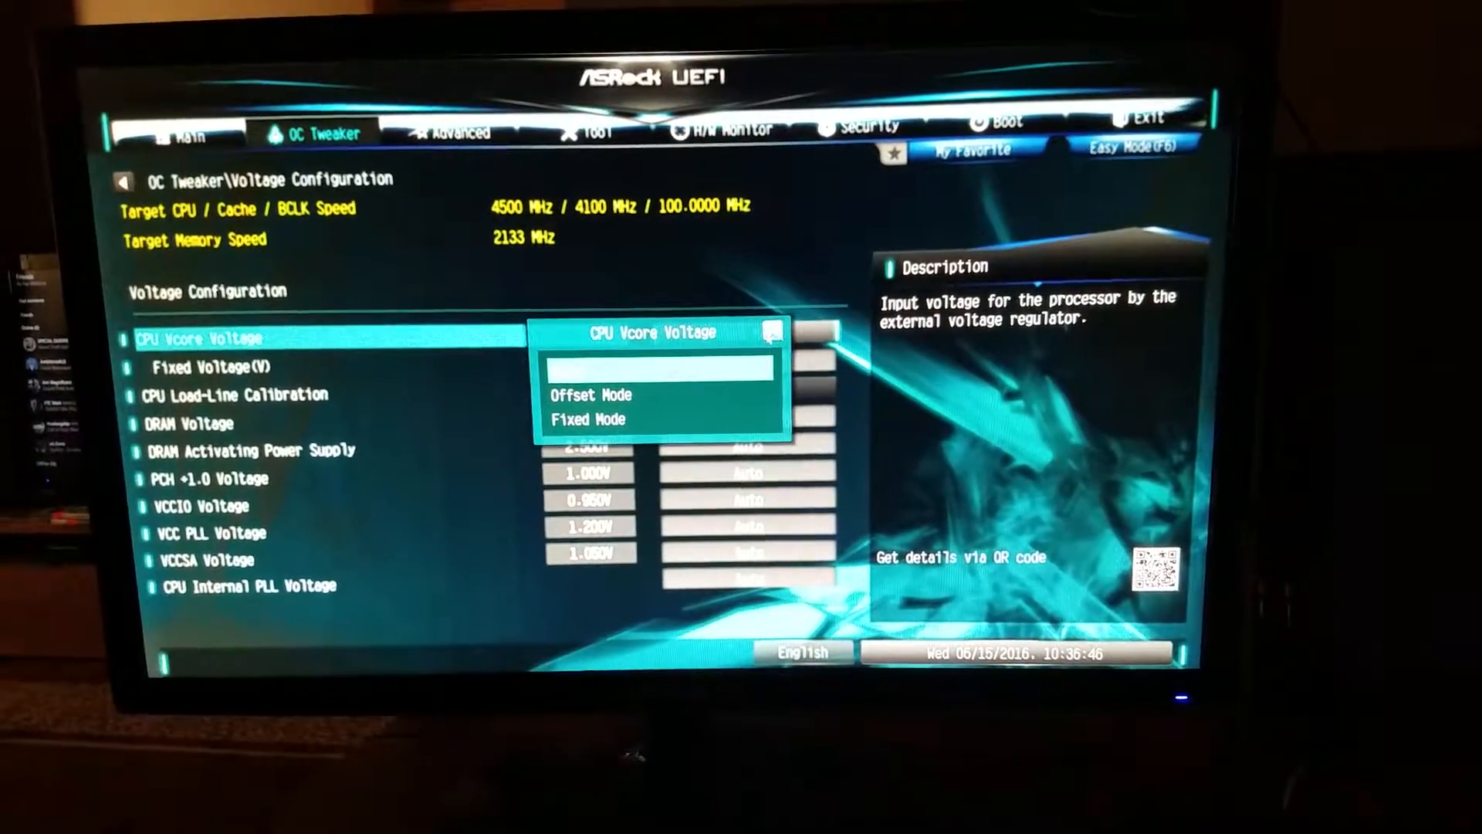
pyautogui.click(590, 420)
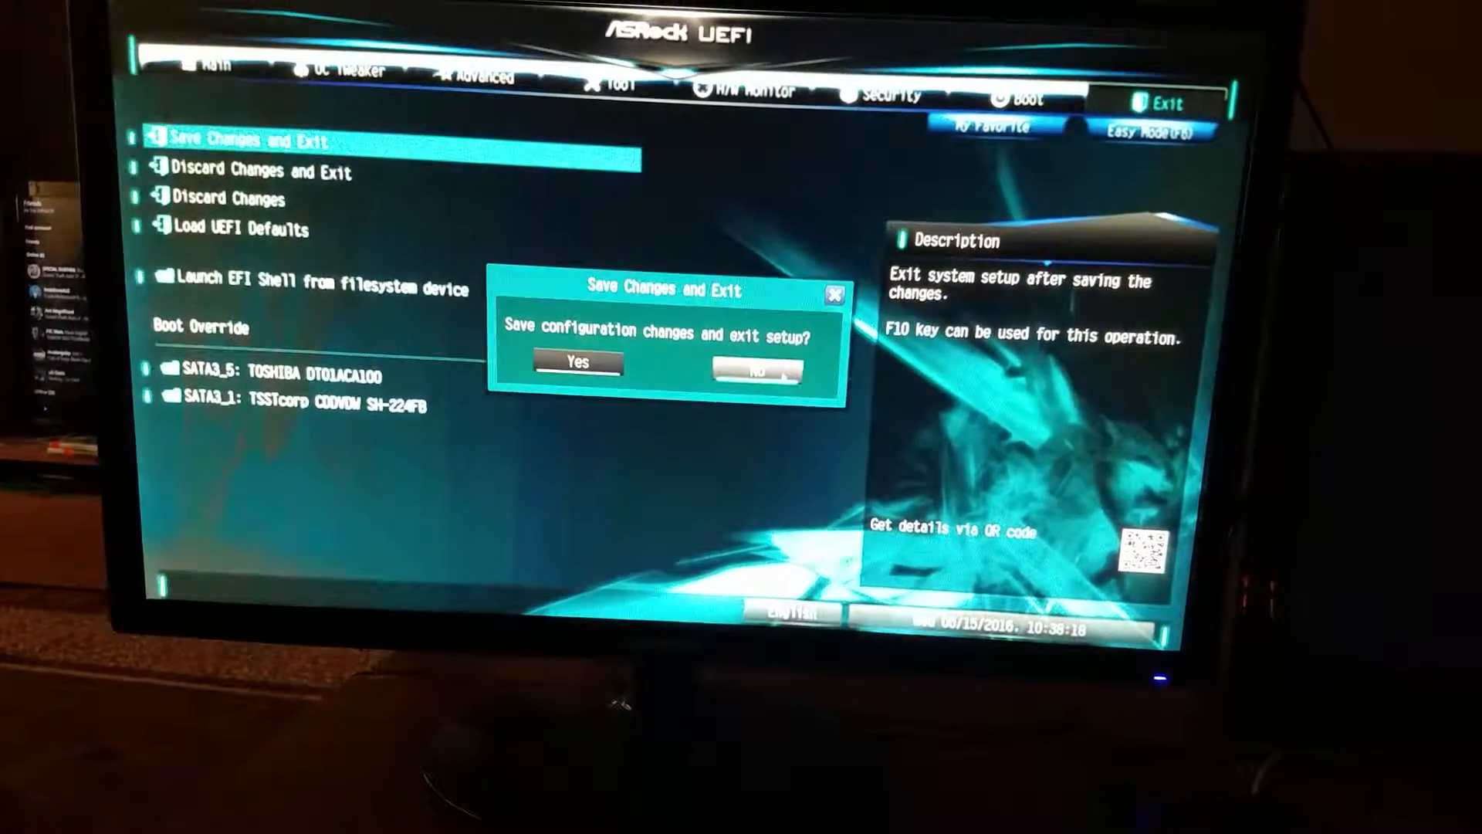
# Step: Confirm Save Changes and Exit, rebooting into Windows 10
pyautogui.click(752, 369)
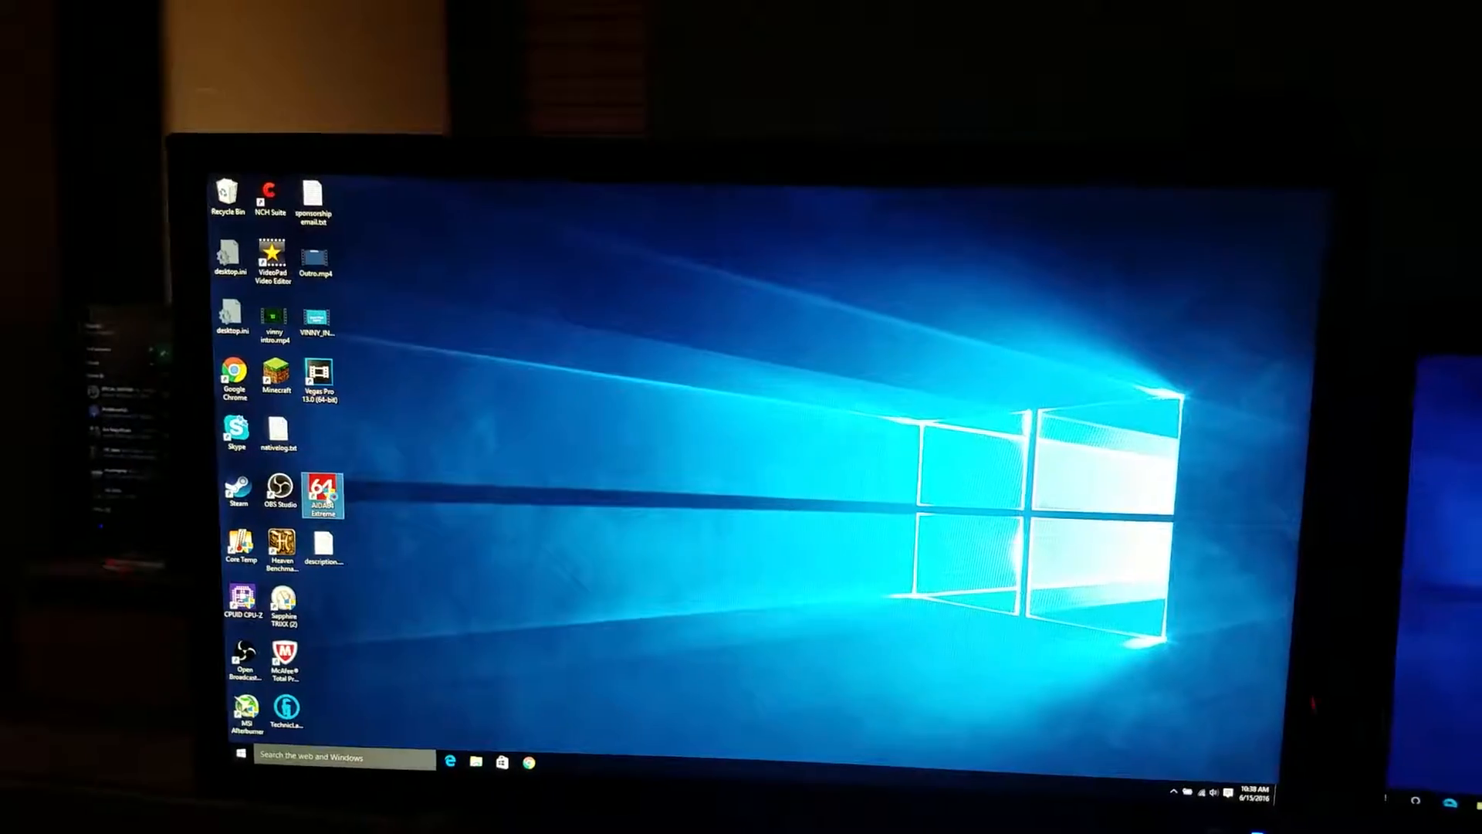
# Step: Launch AIDA64 Extreme from the desktop and show its Tools menu
pyautogui.rightClick(320, 495)
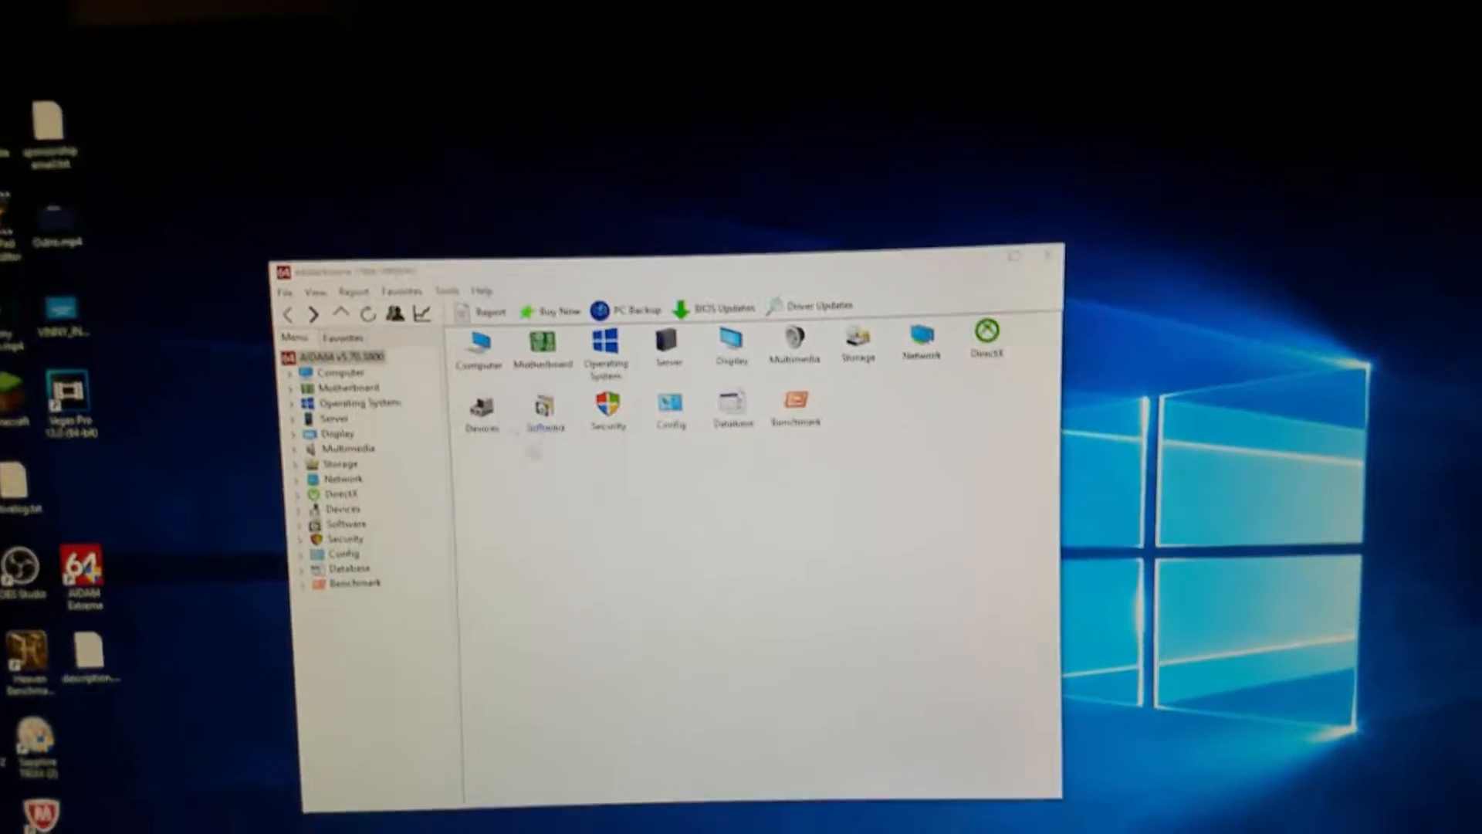
pyautogui.click(411, 280)
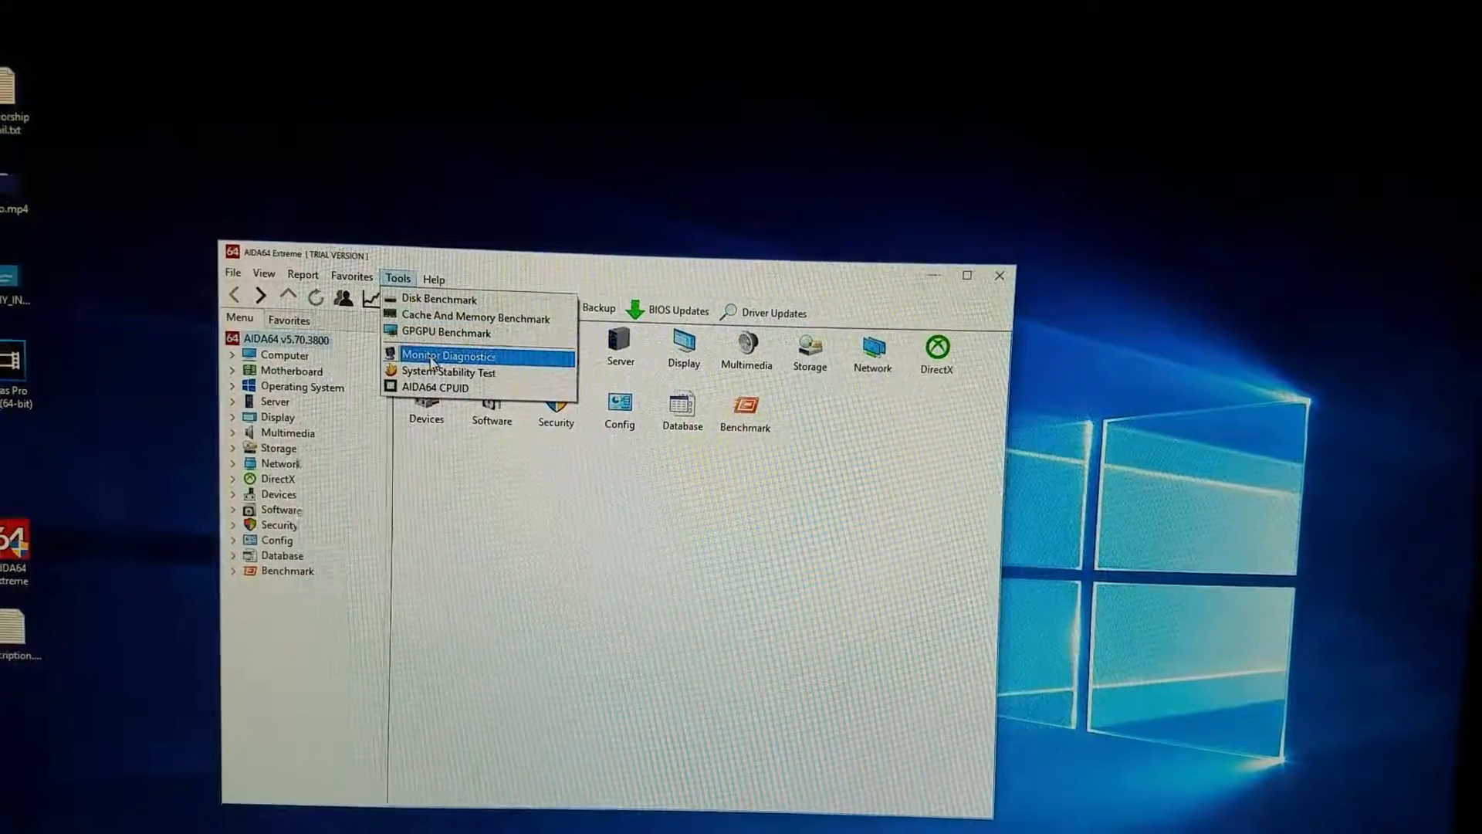
# Step: Start the System Stability Test stressing CPU, FPU, cache and memory
pyautogui.click(448, 372)
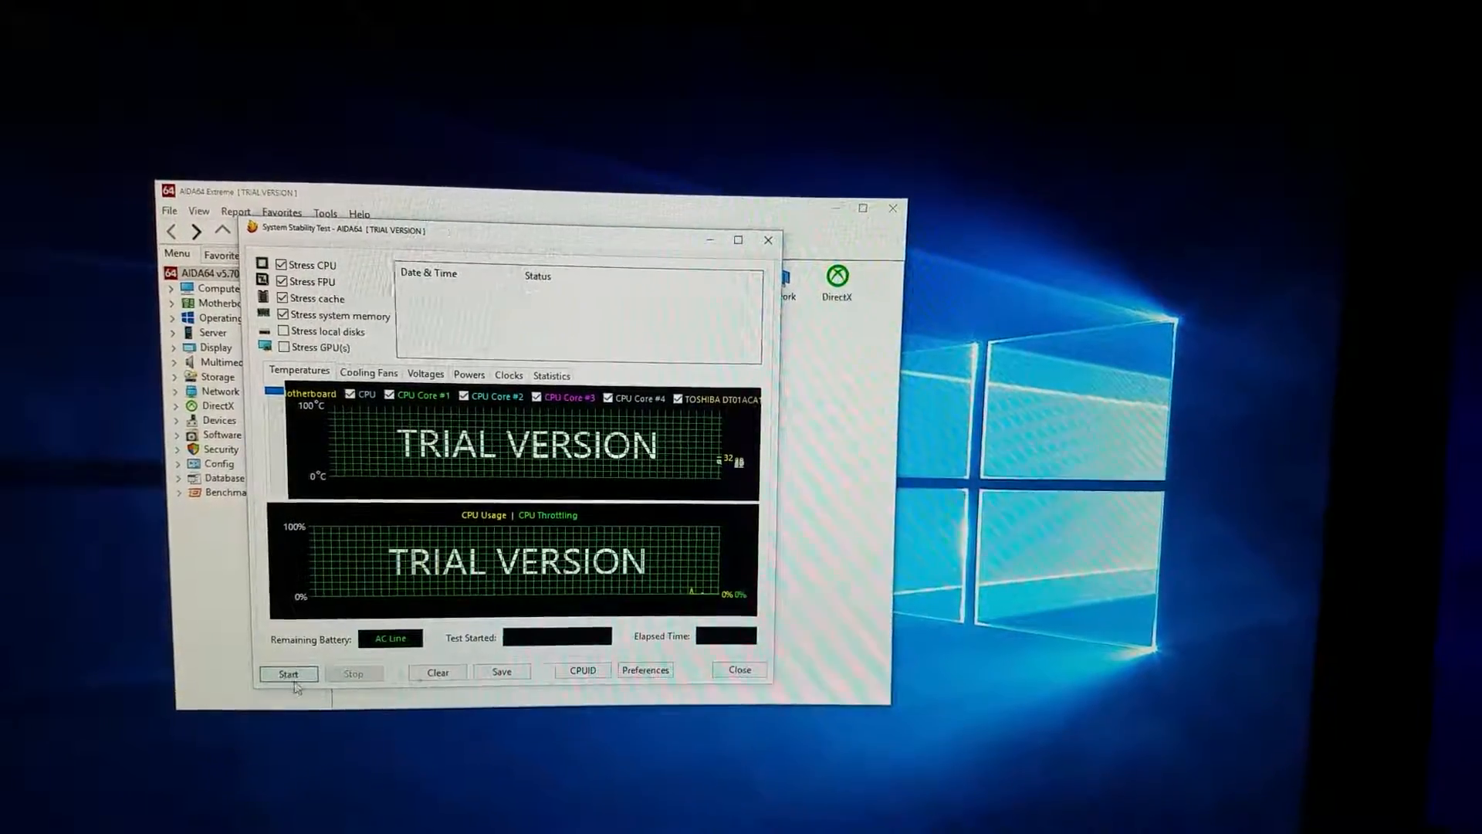
pyautogui.click(289, 672)
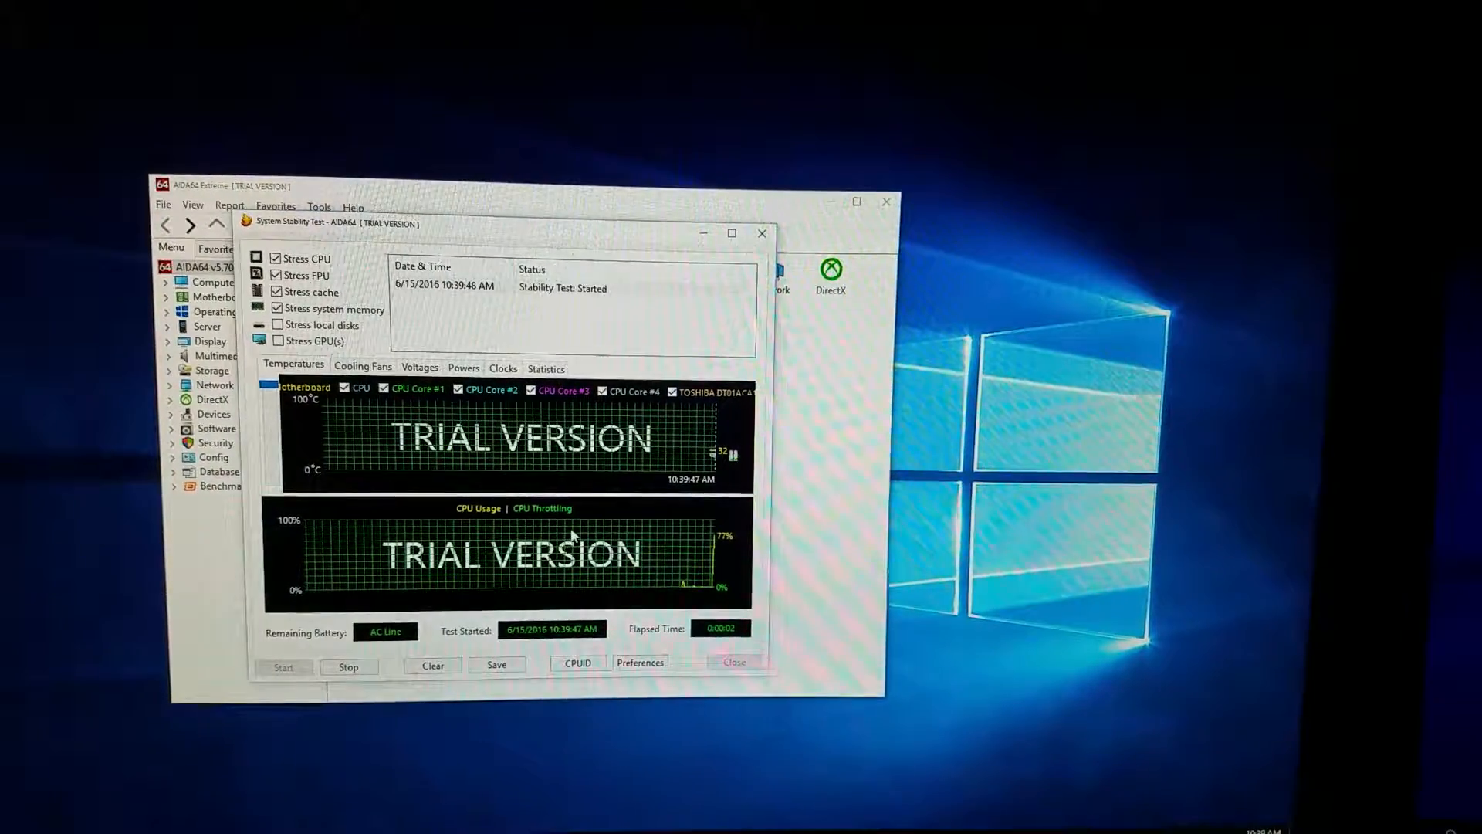